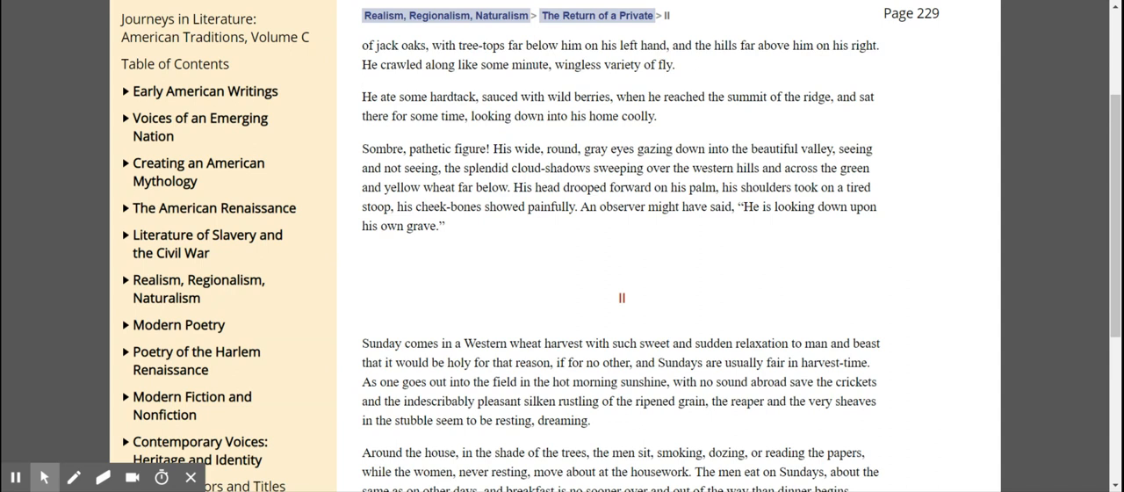
{"action": "mouse_move", "coordinate": [1103, 147]}
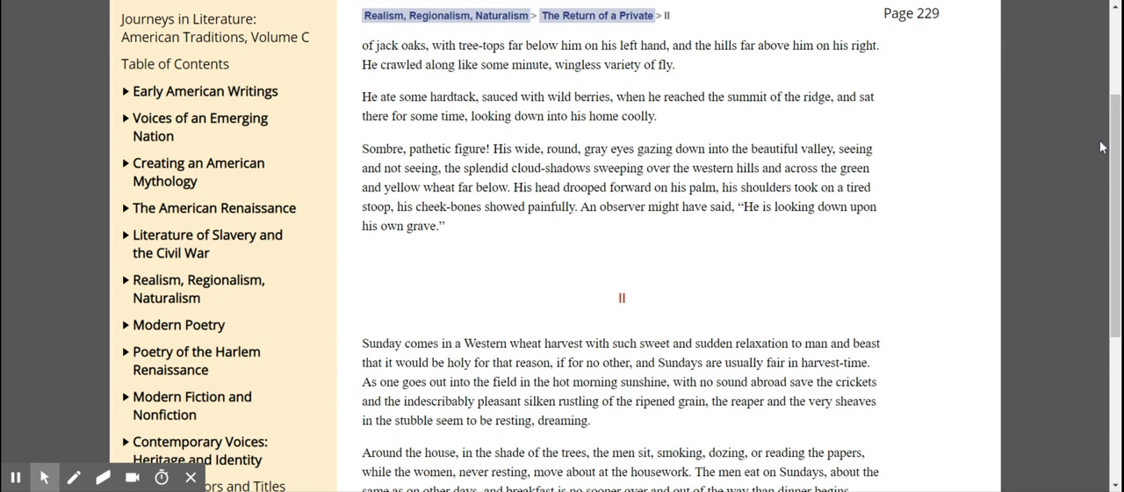
Step: Turn to page 230 of the story and scroll down to its vocabulary definitions box
{"action": "scroll", "scroll_direction": "down", "scroll_amount": 3}
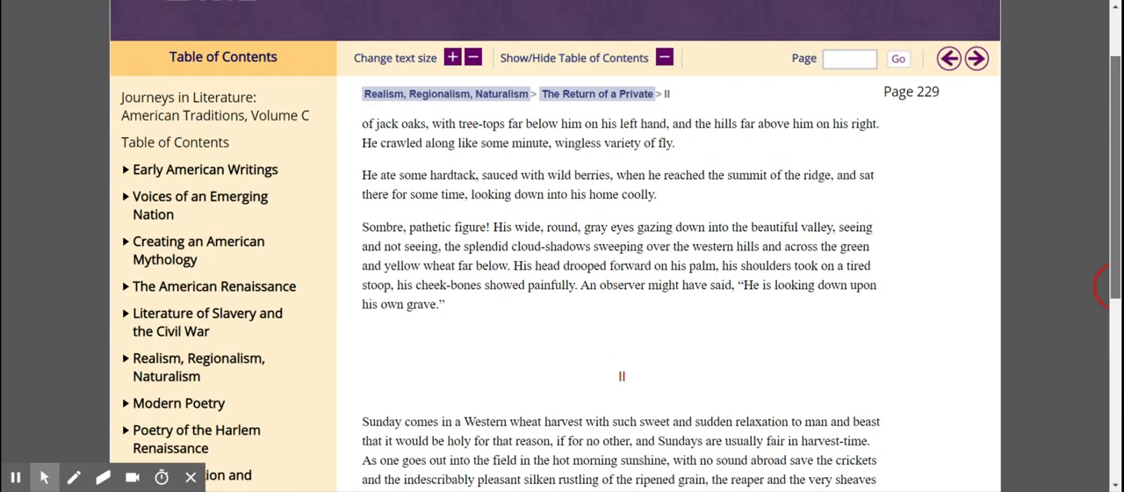
{"action": "left_click", "coordinate": [976, 58]}
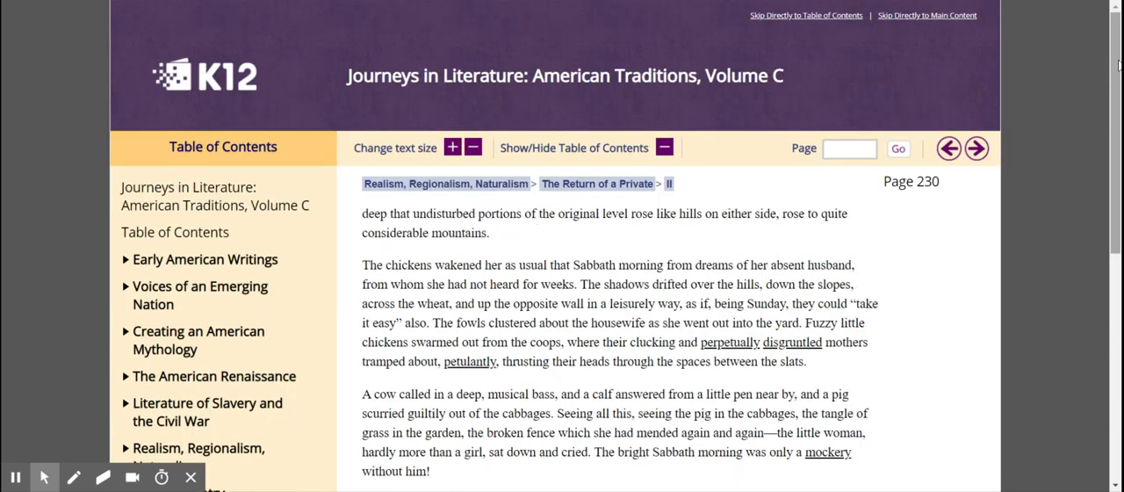
{"action": "scroll", "scroll_direction": "down", "scroll_amount": 3}
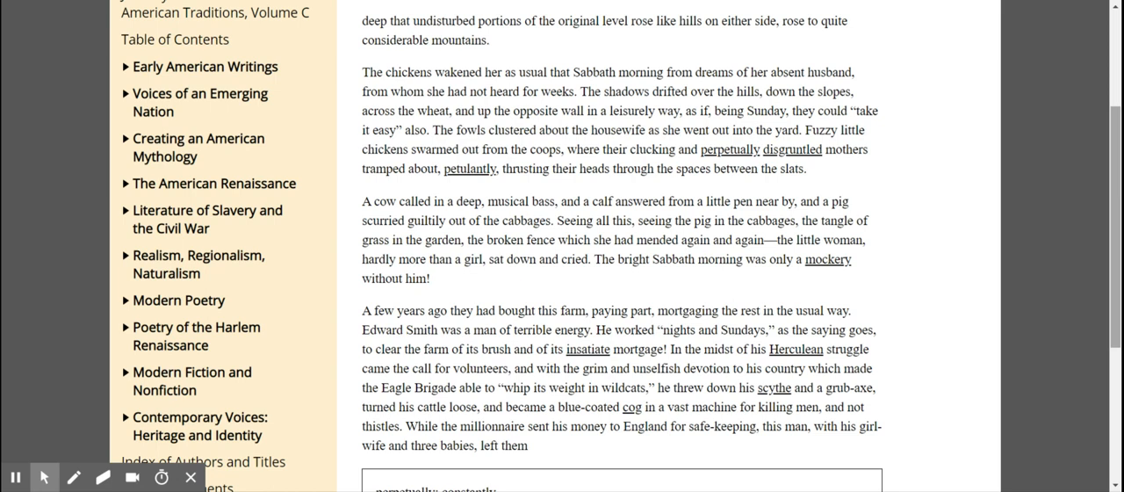
{"action": "scroll", "scroll_direction": "down", "scroll_amount": 3}
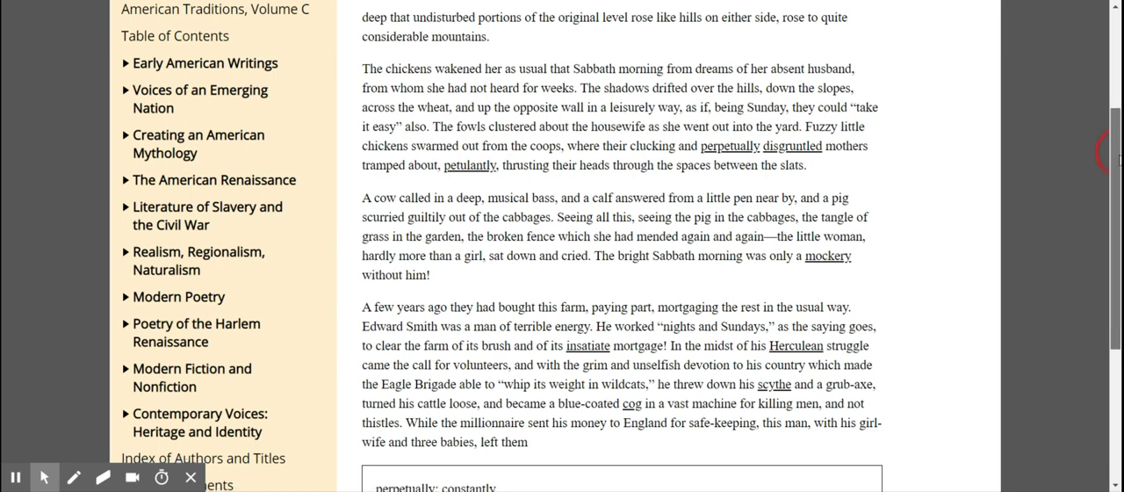
{"action": "scroll", "scroll_direction": "down", "scroll_amount": 3}
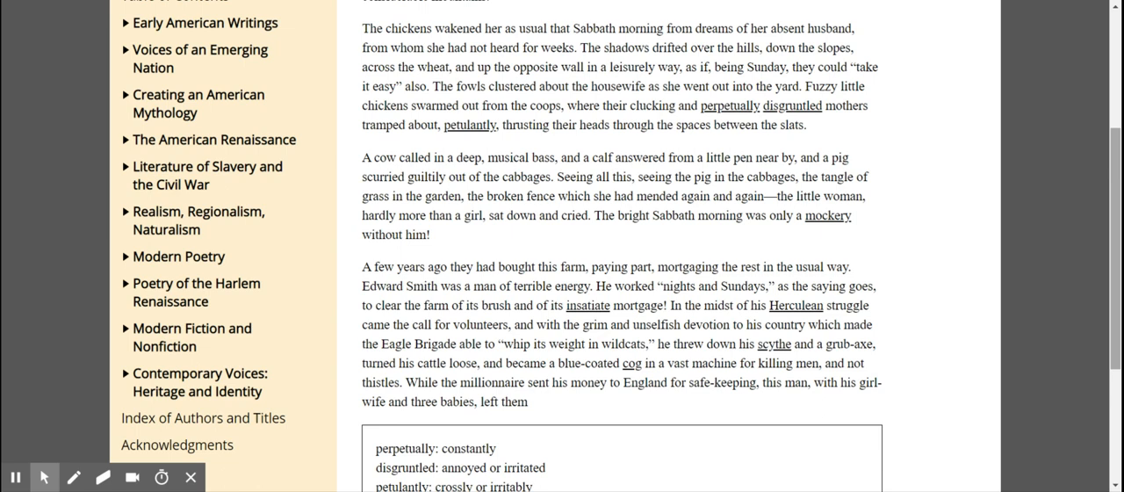
{"action": "scroll", "scroll_direction": "down", "scroll_amount": 3}
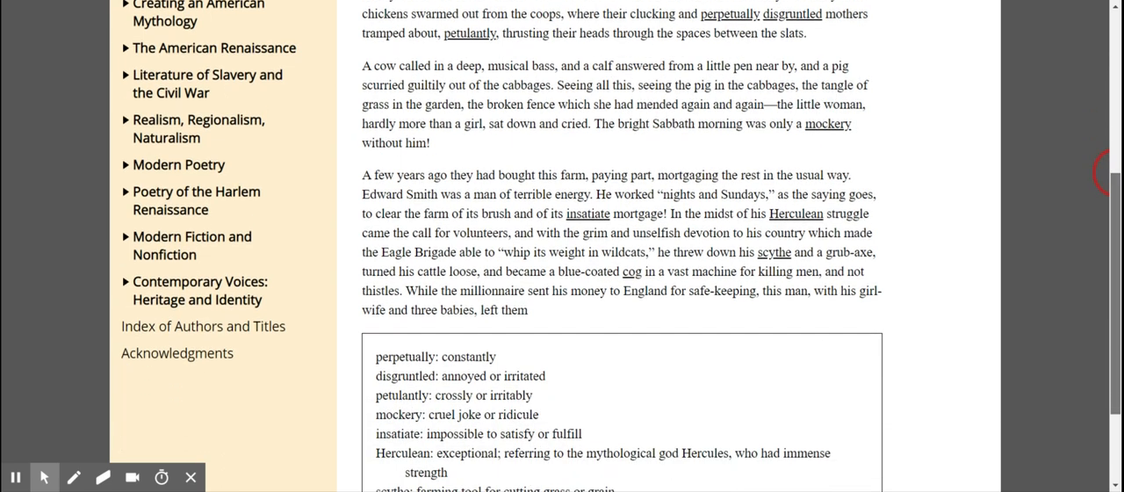
Step: Scroll further down through page 230's vocabulary definitions box
{"action": "scroll", "scroll_direction": "down", "scroll_amount": 3}
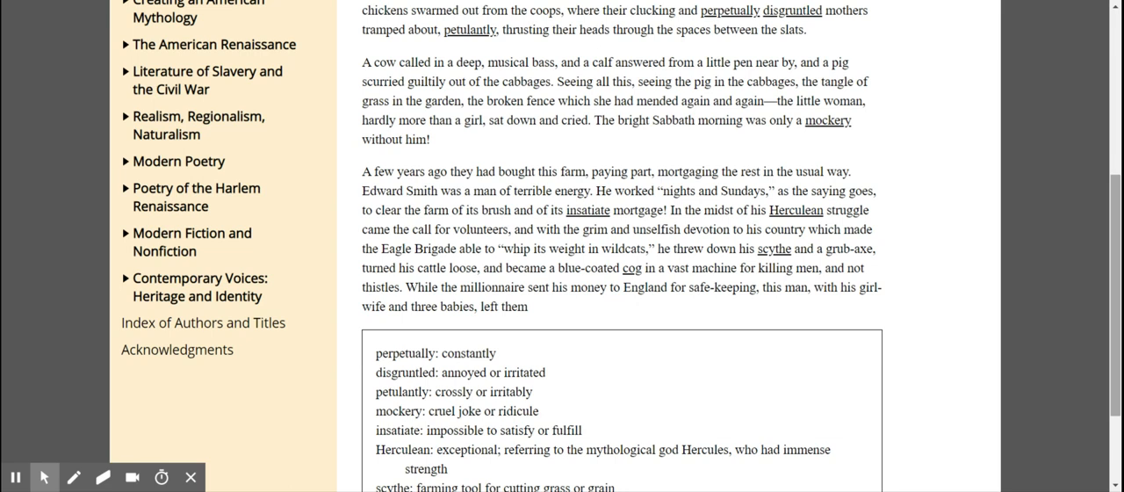
{"action": "scroll", "scroll_direction": "down", "scroll_amount": 3}
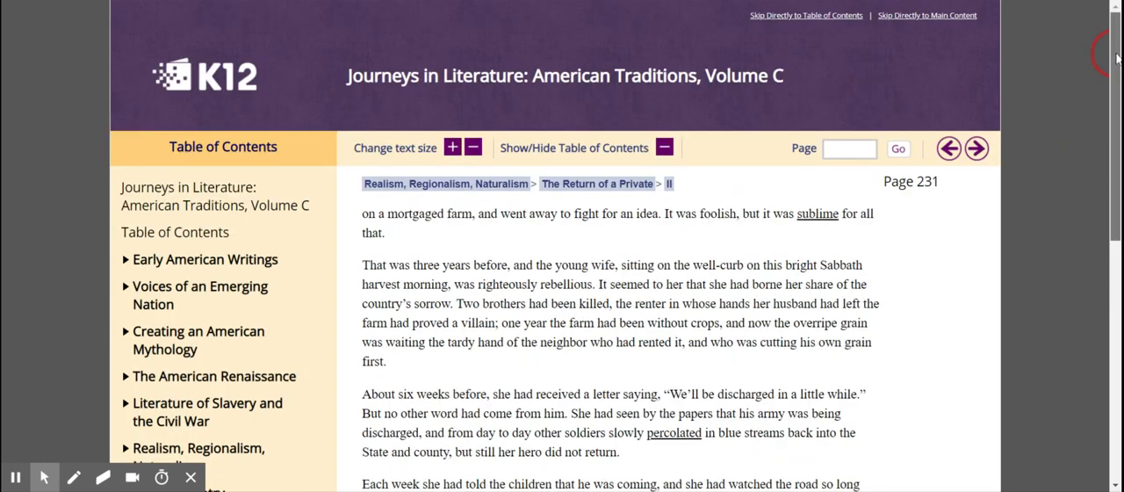
Step: Scroll down page 231 to the paragraph ending "down the coolly to old Mother Gray's."
{"action": "scroll", "scroll_direction": "down", "scroll_amount": 3}
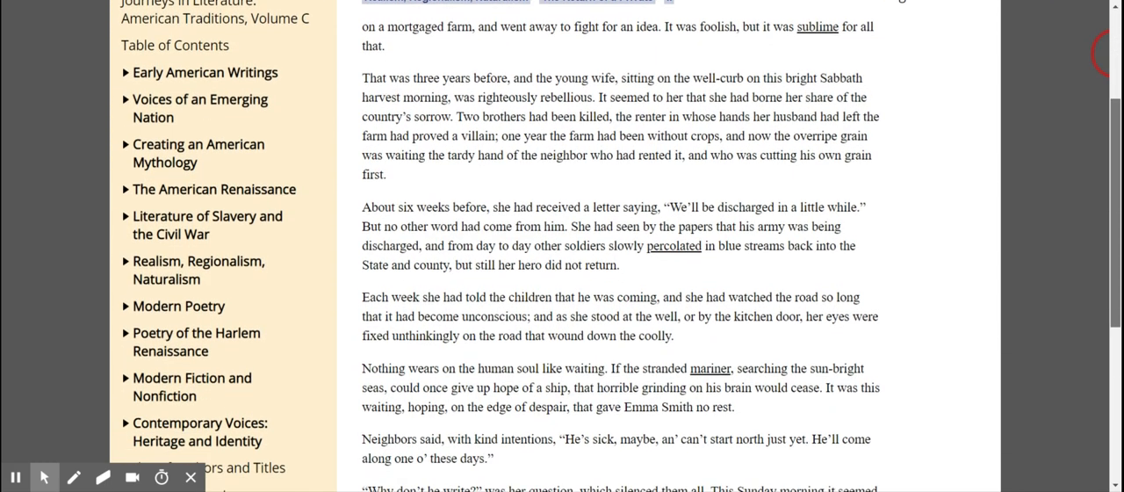
{"action": "scroll", "scroll_direction": "down", "scroll_amount": 3}
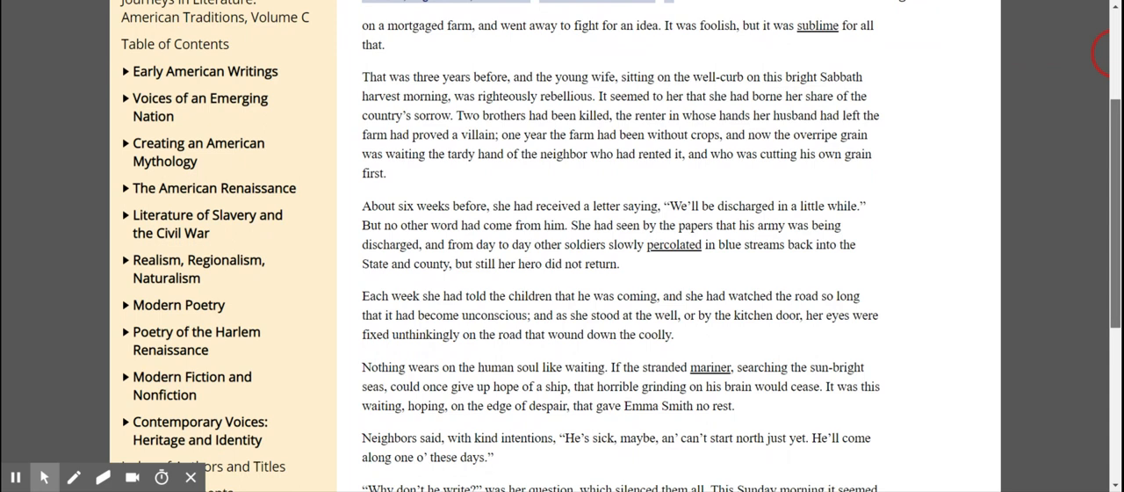
{"action": "scroll", "scroll_direction": "down", "scroll_amount": 3}
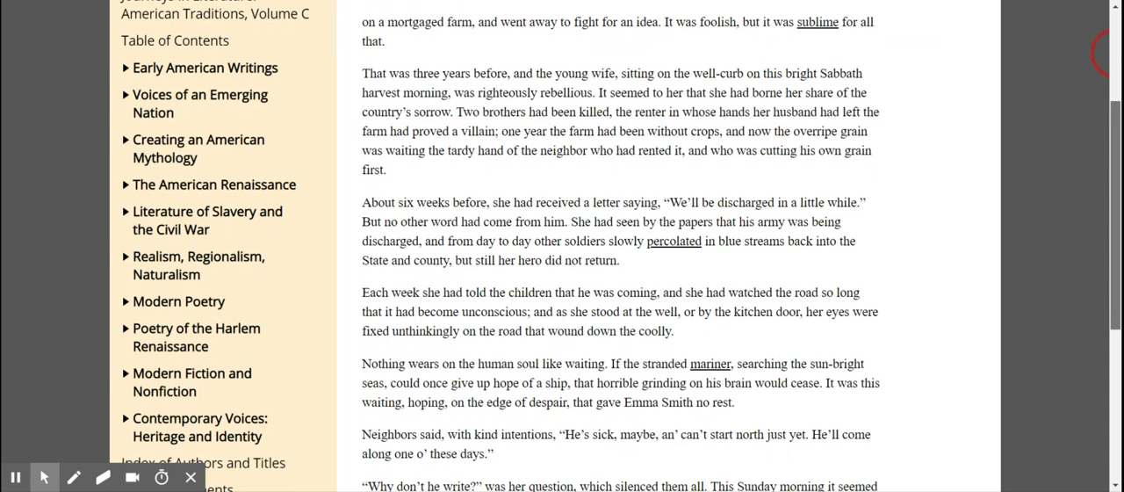
{"action": "scroll", "scroll_direction": "down", "scroll_amount": 3}
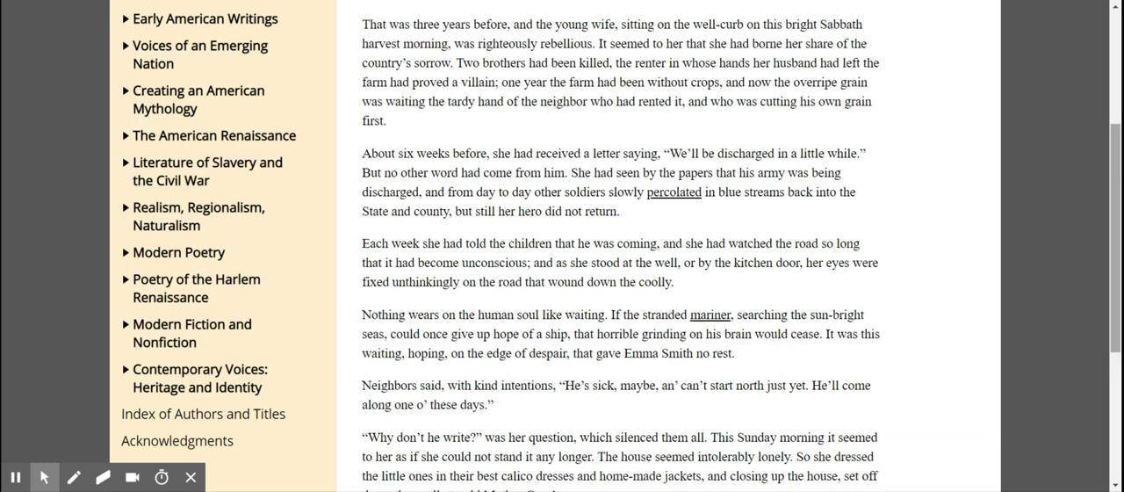
{"action": "scroll", "scroll_direction": "down", "scroll_amount": 3}
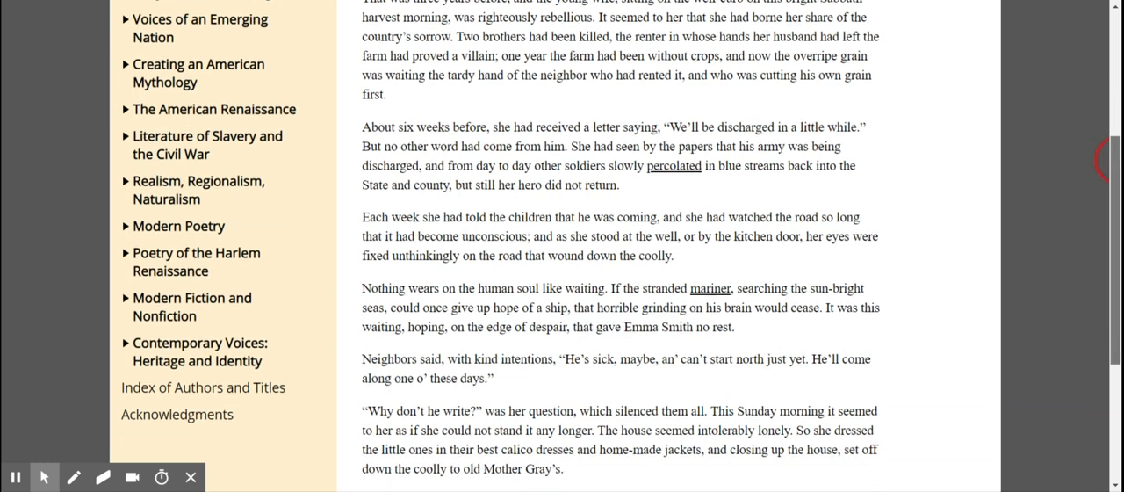
Step: Scroll down to the "Old Widder Gray" paragraph and the top of the glossary box
{"action": "scroll", "scroll_direction": "down", "scroll_amount": 3}
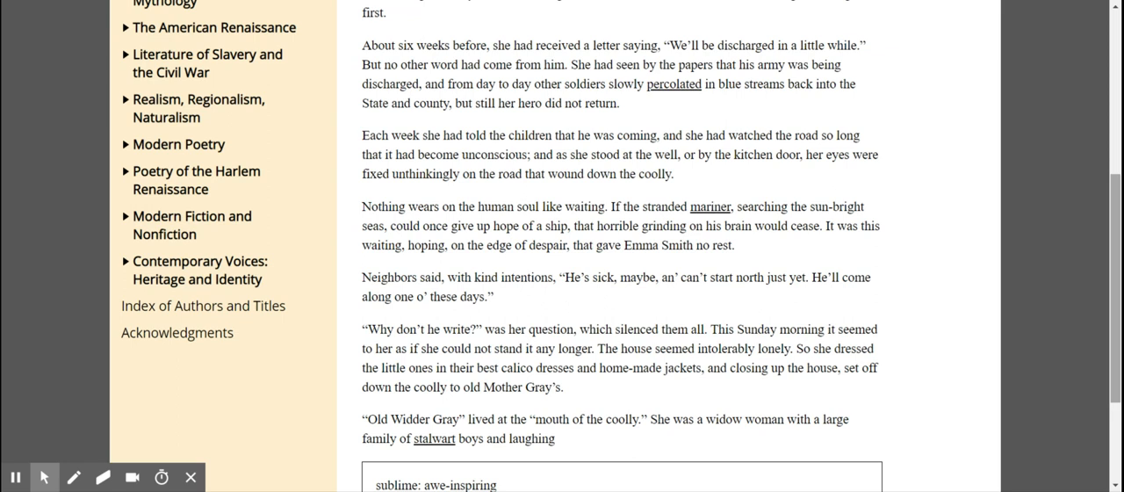
{"action": "scroll", "scroll_direction": "down", "scroll_amount": 3}
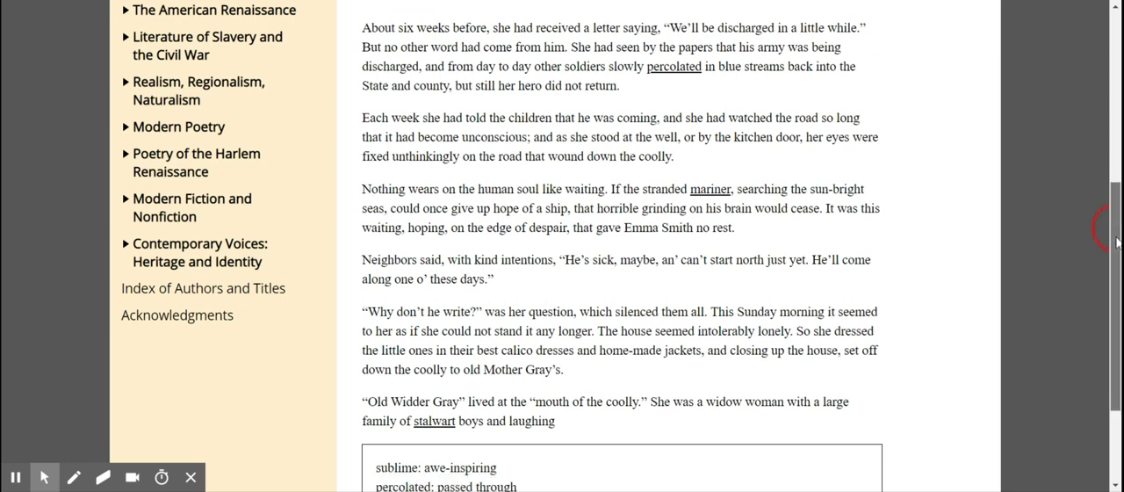
Step: Scroll past the sublime, percolated, mariner, stalwart glossary to where Mrs. Gray welcomes the family
{"action": "scroll", "scroll_direction": "down", "scroll_amount": 3}
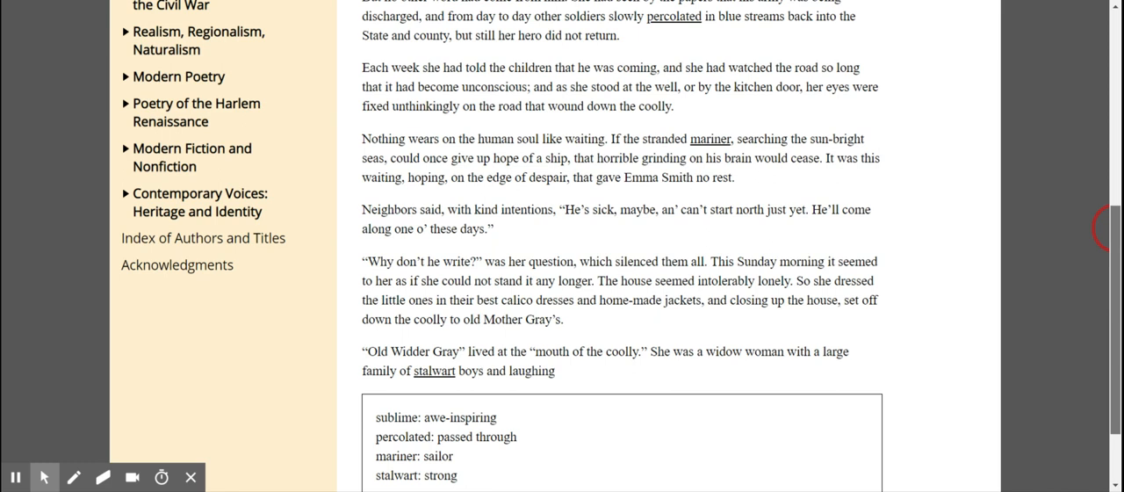
{"action": "scroll", "scroll_direction": "down", "scroll_amount": 3}
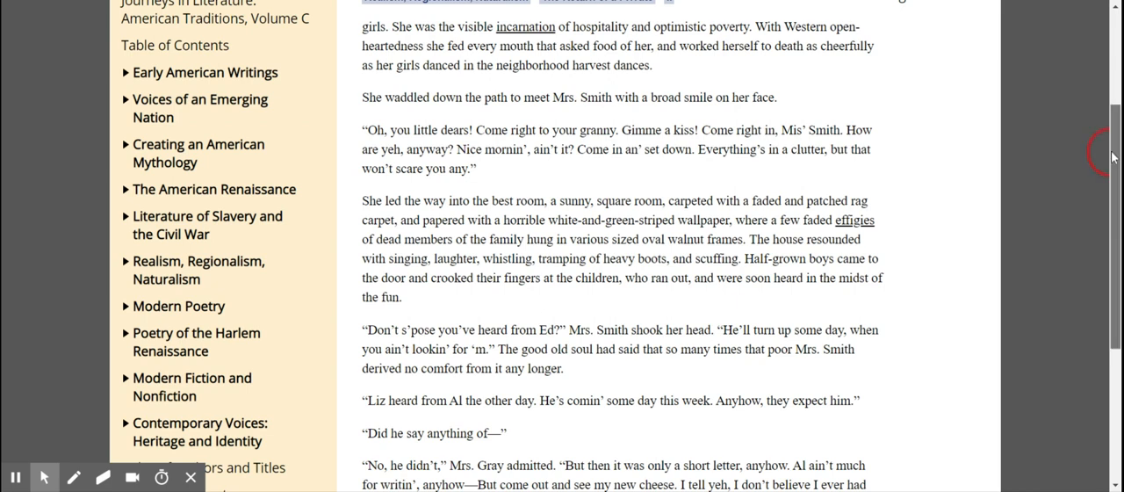
Step: Scroll past the incarnation and effigies notes to "End of Page 232" and the navigation bar
{"action": "scroll", "scroll_direction": "down", "scroll_amount": 3}
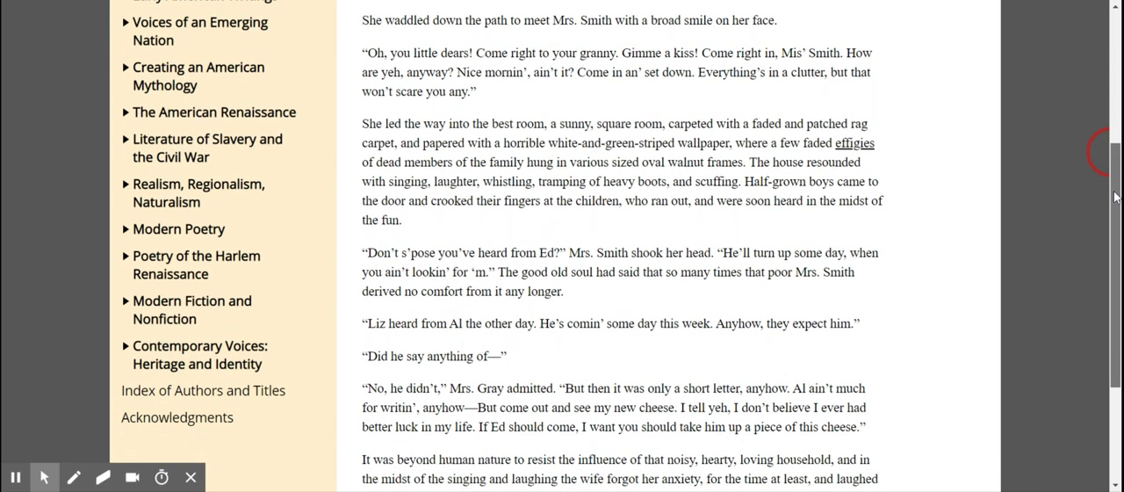
{"action": "scroll", "scroll_direction": "down", "scroll_amount": 3}
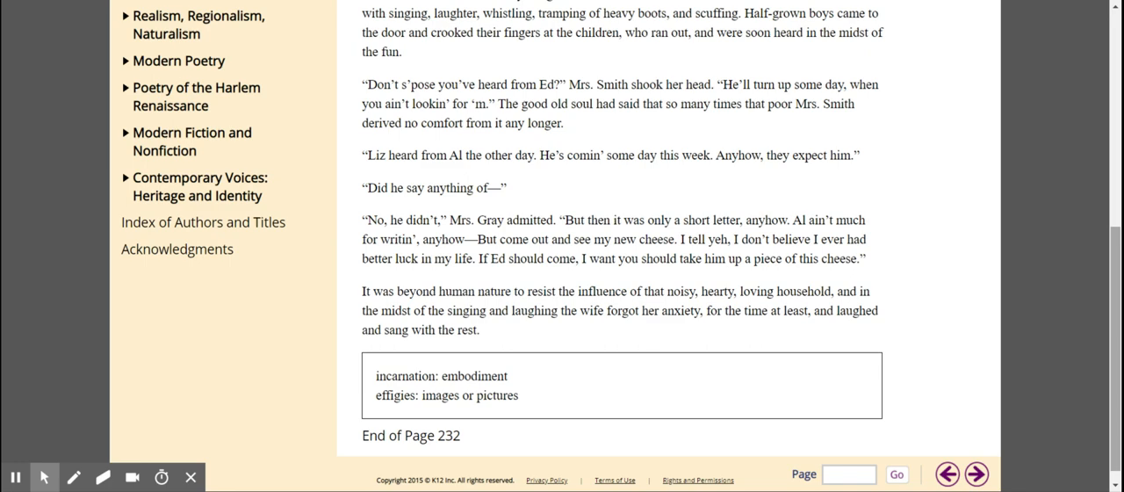
{"action": "scroll", "scroll_direction": "down", "scroll_amount": 3}
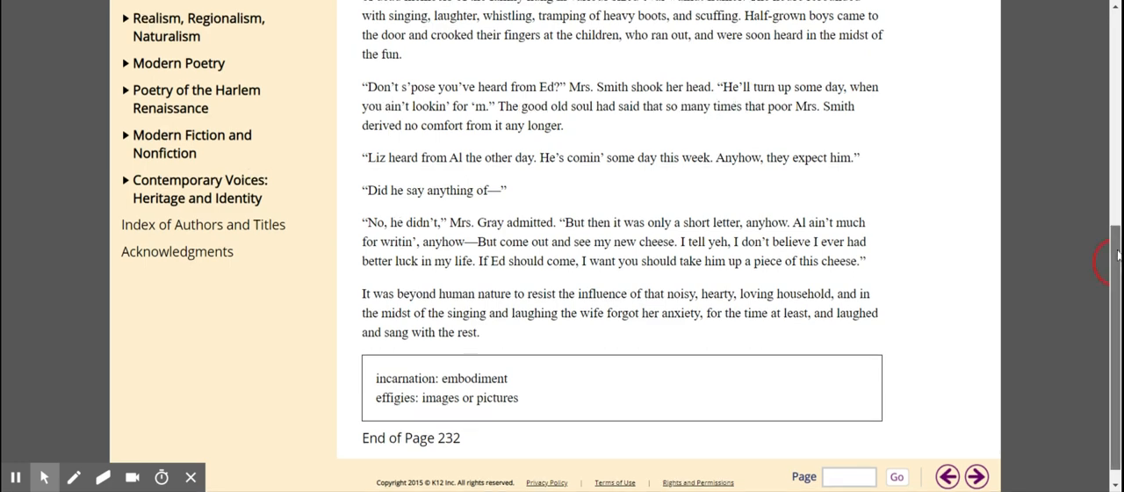